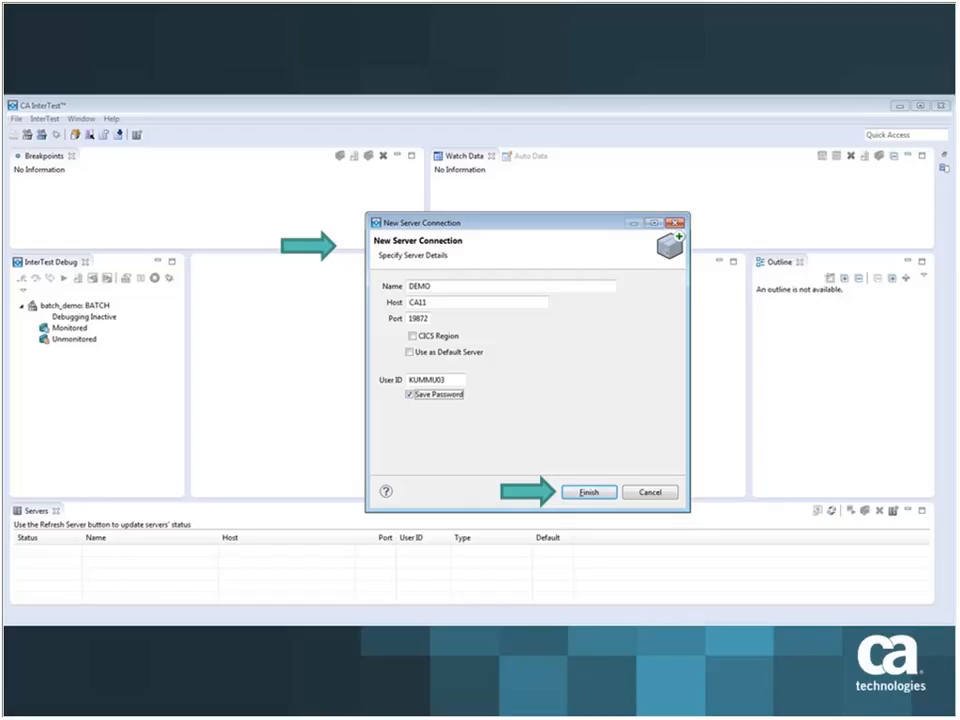
Finish the New Server Connection to create the DEMO server entry
{"action": "left_click", "coordinate": [588, 492]}
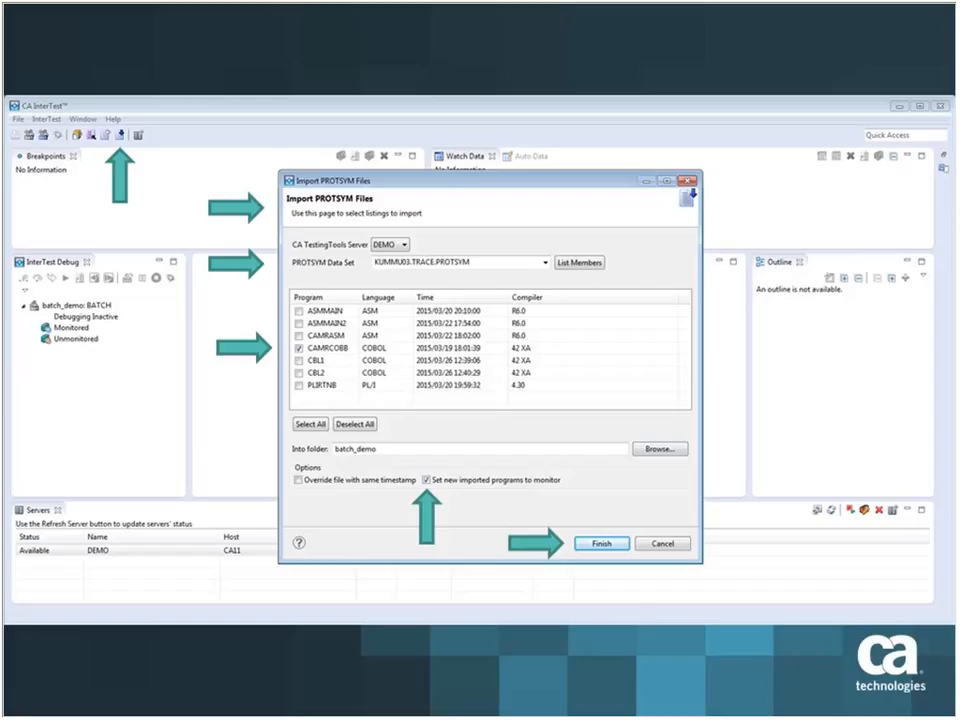
Finish the PROTSYM import so CAMRCOBB appears under batch_demo as monitored
{"action": "left_click", "coordinate": [600, 544]}
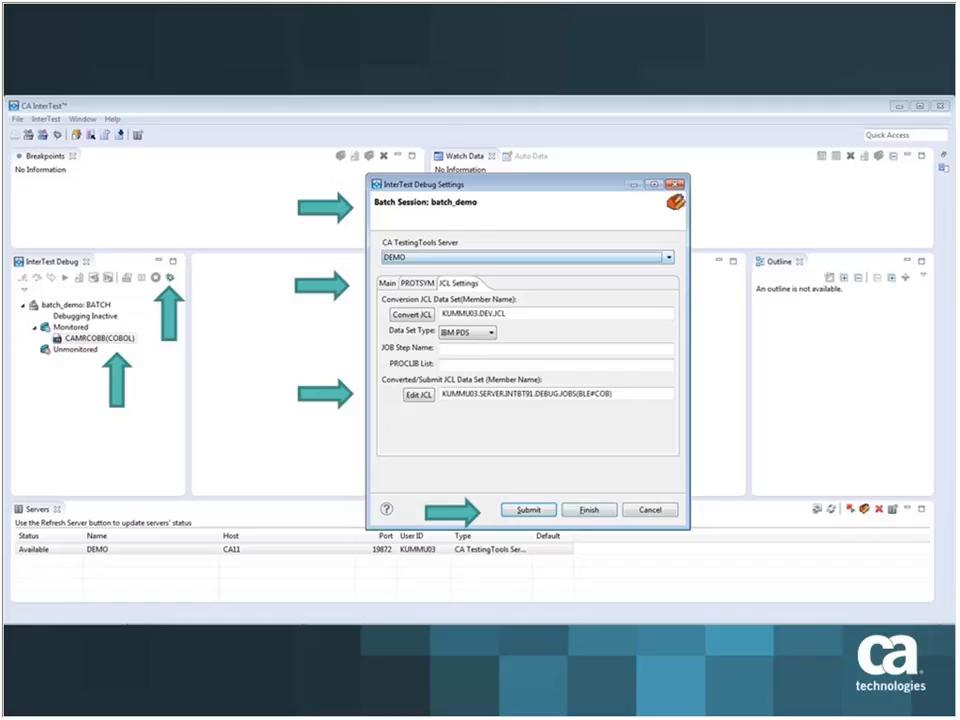
{"action": "left_click", "coordinate": [528, 510]}
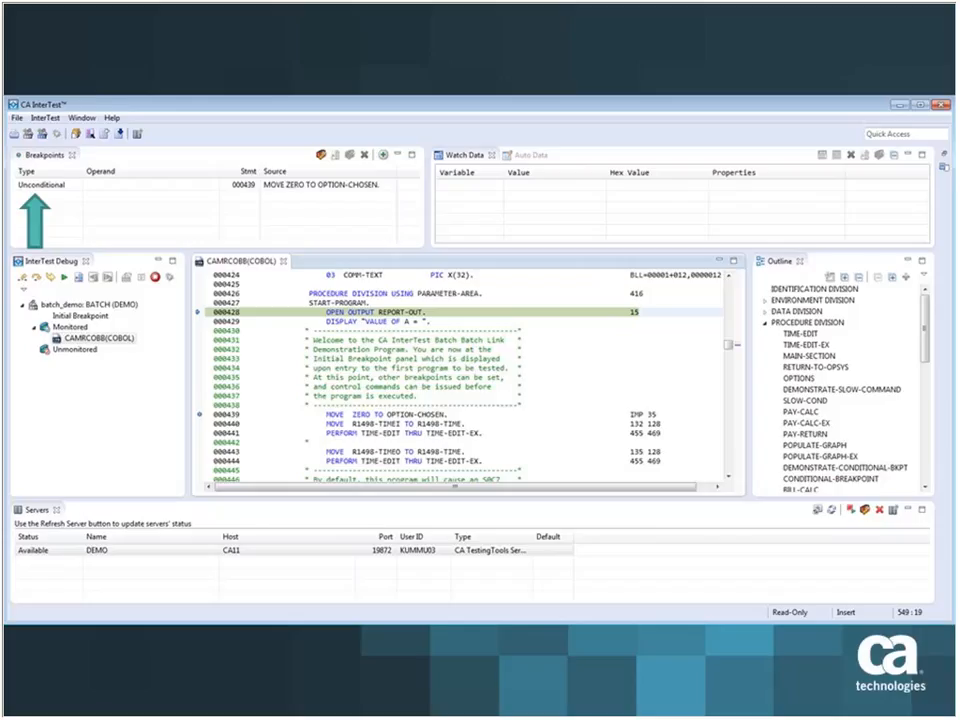
Bring up breakpoint options for a CAMRCOBB source statement from the editor gutter
{"action": "right_click", "coordinate": [300, 432]}
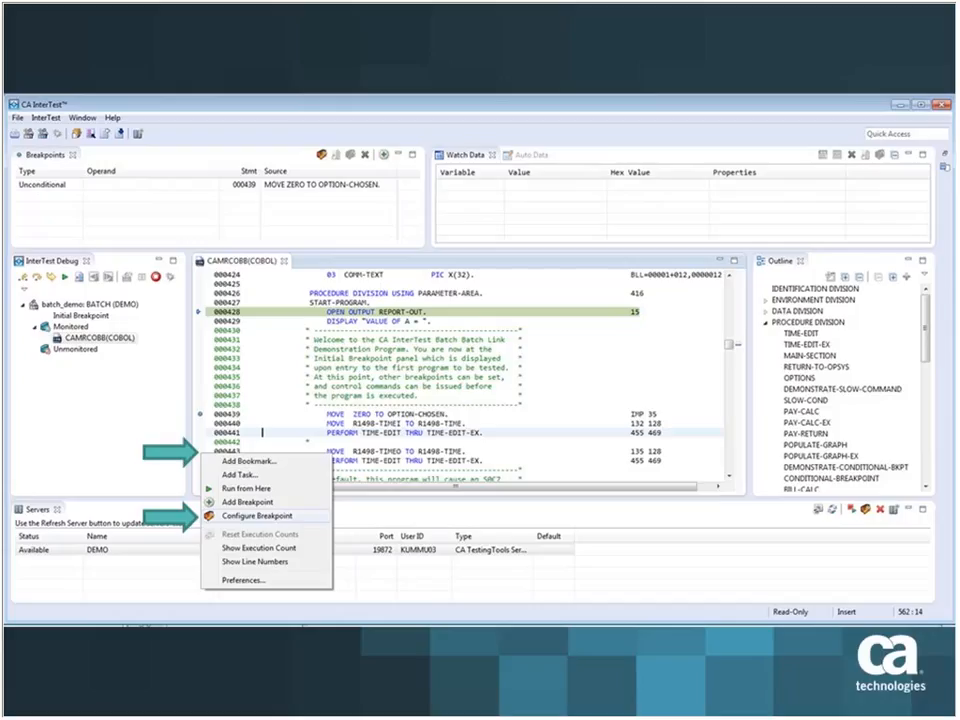
Create a conditional breakpoint at statement 443 with R1446-TIMEO and EQ - Equal To, then target data fields in the Outline
{"action": "left_click", "coordinate": [260, 516]}
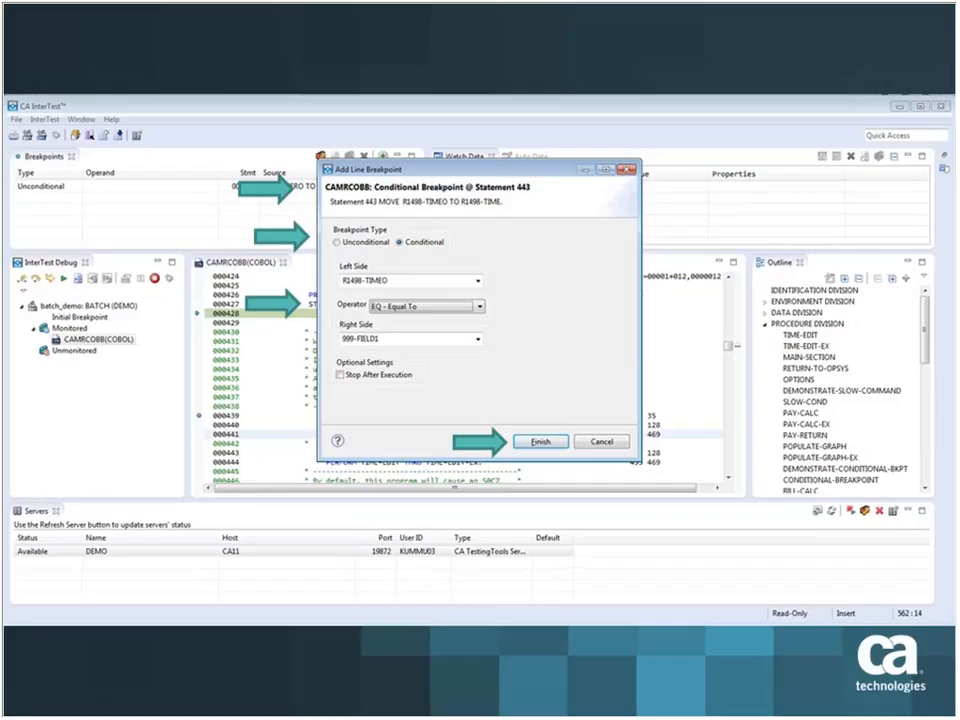
{"action": "left_click", "coordinate": [540, 442]}
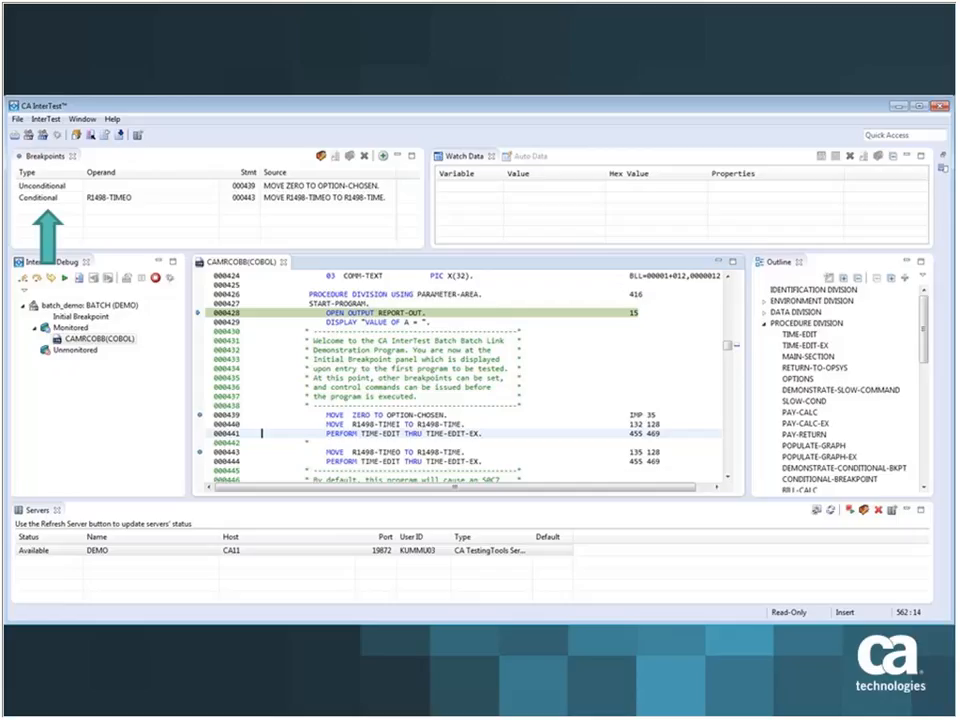
{"action": "right_click", "coordinate": [810, 354]}
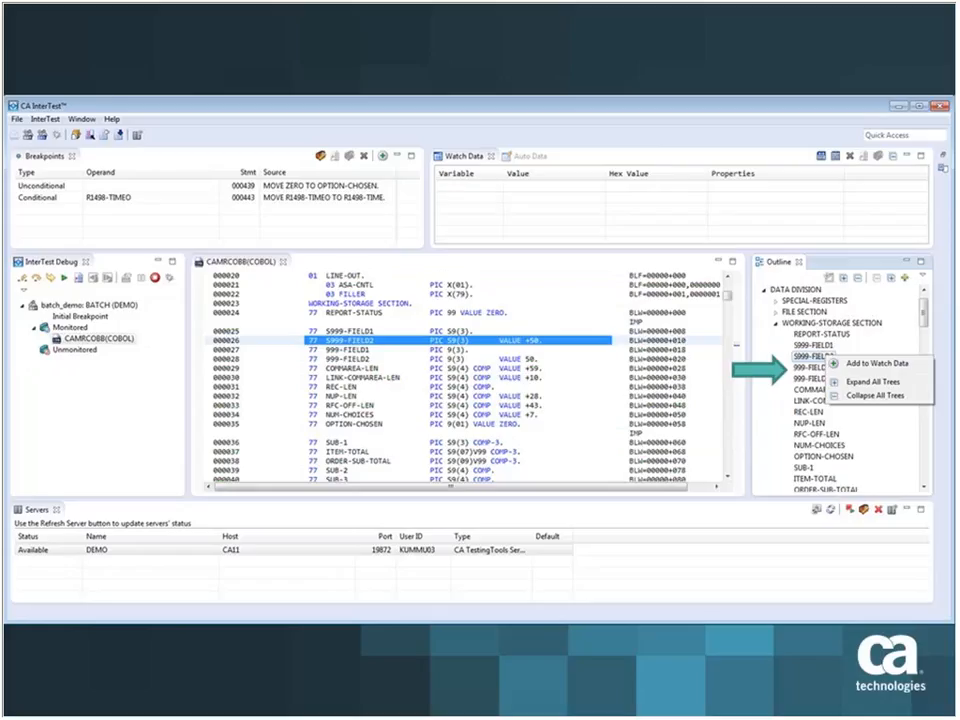
Add REPORT-STATUS and the other working-storage fields to Watch Data
{"action": "left_click", "coordinate": [872, 364]}
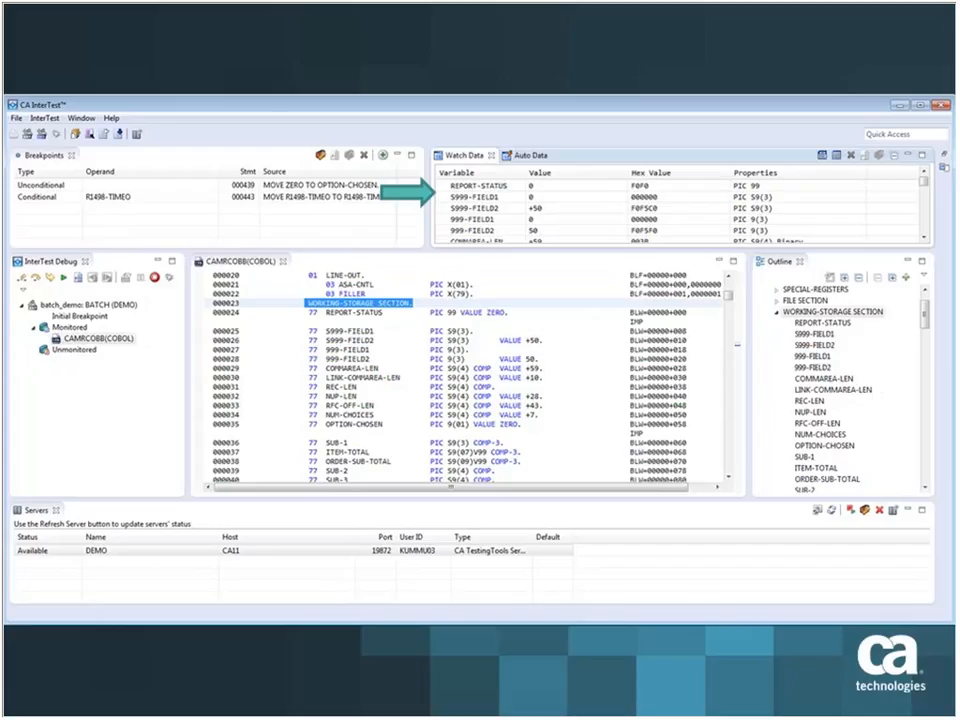
Show the Window menu's list of available debugging views
{"action": "left_click", "coordinate": [80, 118]}
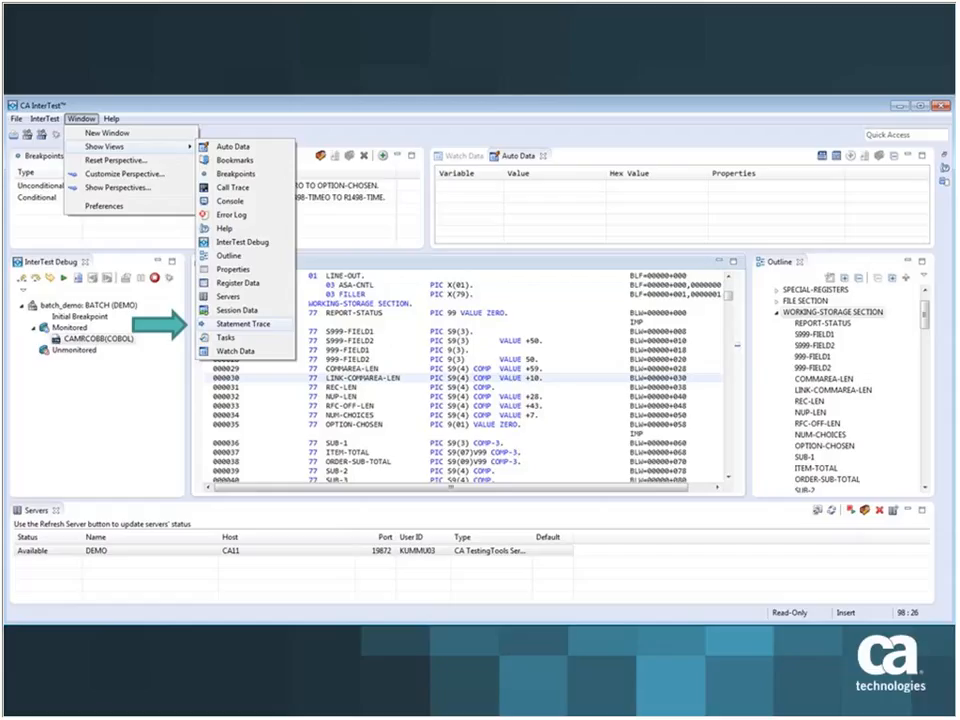
Display the Statement Trace view before resuming to the S0C7 abend
{"action": "left_click", "coordinate": [244, 324]}
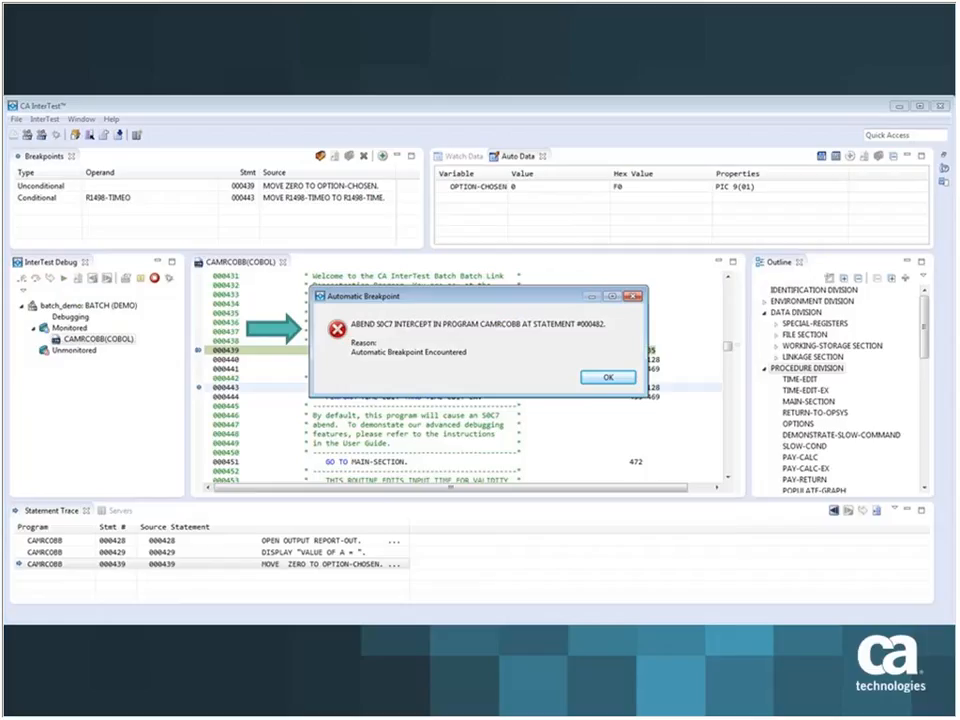
{"action": "left_click", "coordinate": [608, 376]}
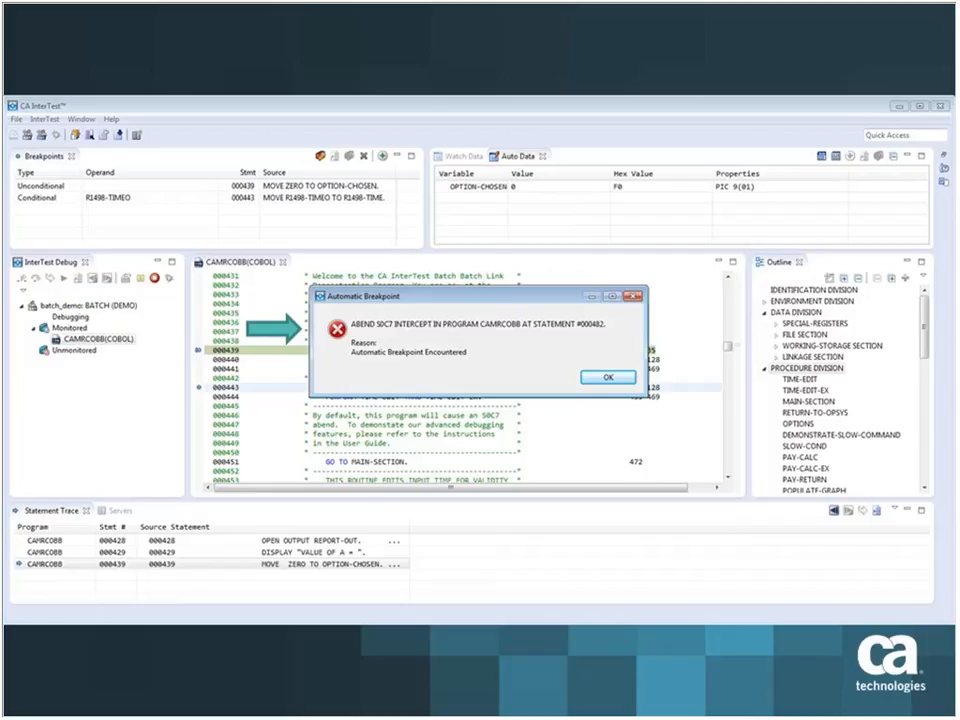
Acknowledge the Automatic Breakpoint dialog to reveal the failing ADD 1 TO TASKNUM line
{"action": "left_click", "coordinate": [608, 376]}
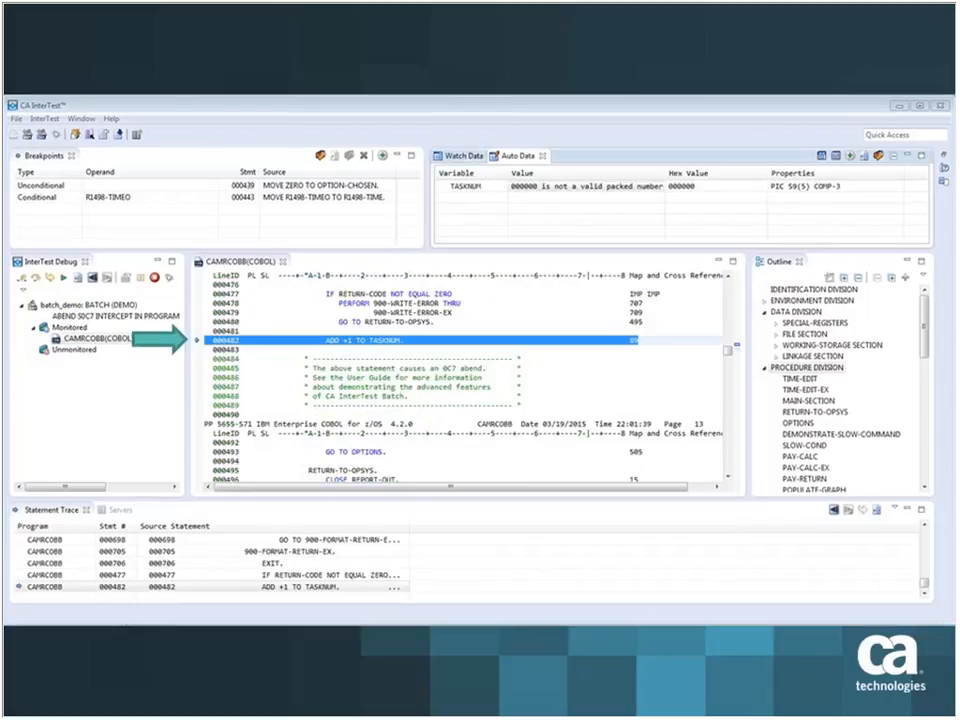